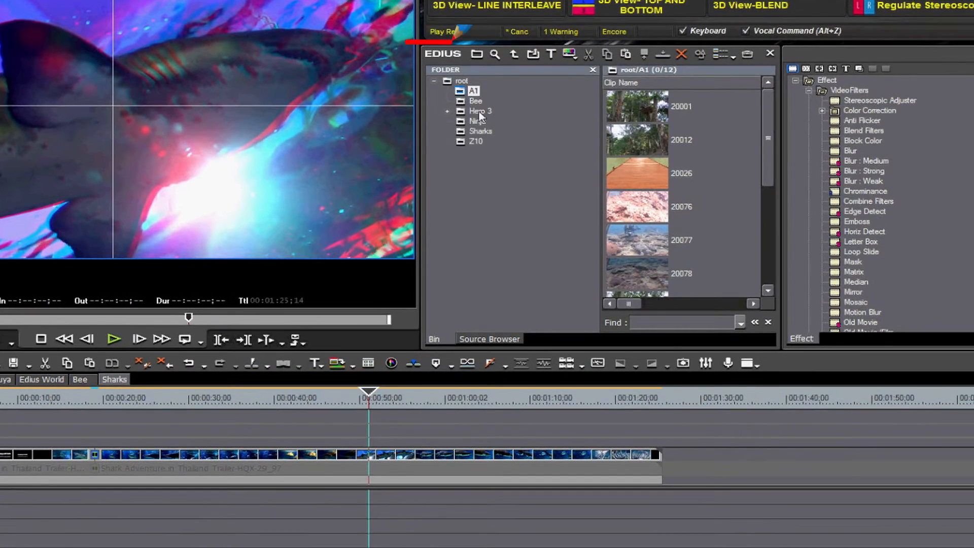
Step: Look through the Z10 and Ninja bin folders and the 3D contest footage folders on disk
click(476, 141)
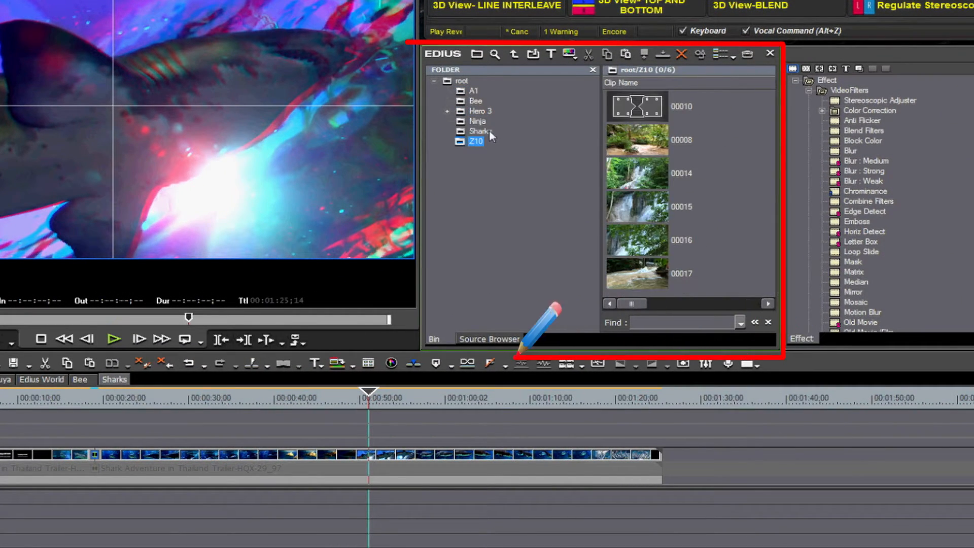
click(477, 121)
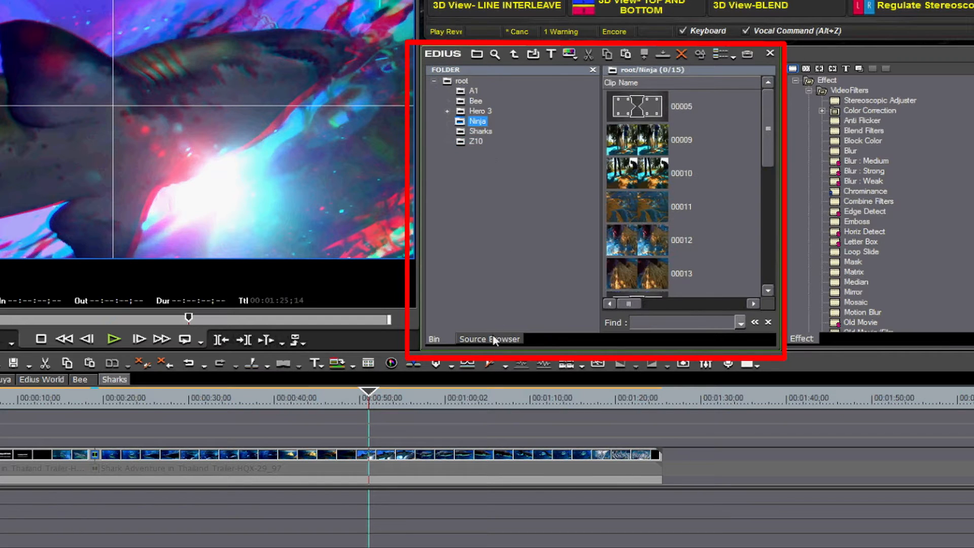
click(489, 338)
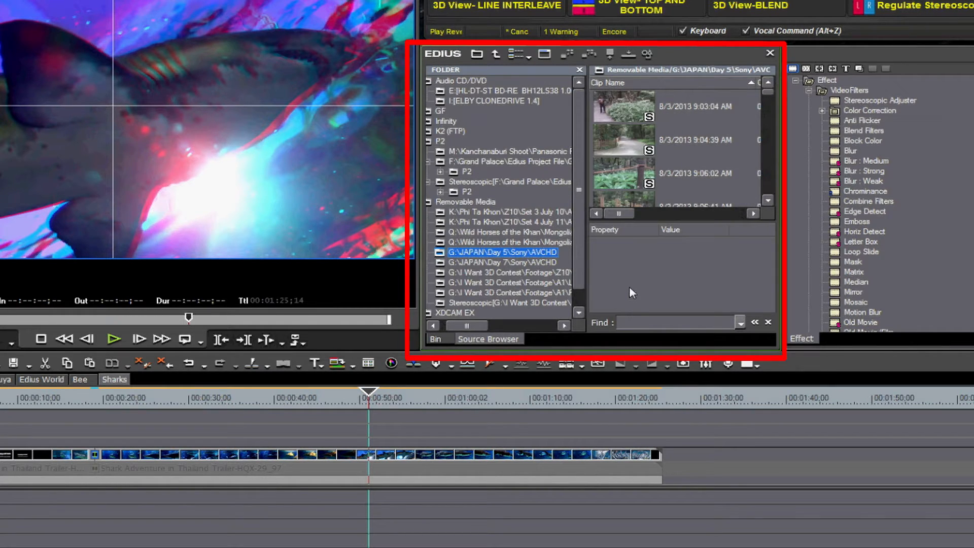
click(506, 272)
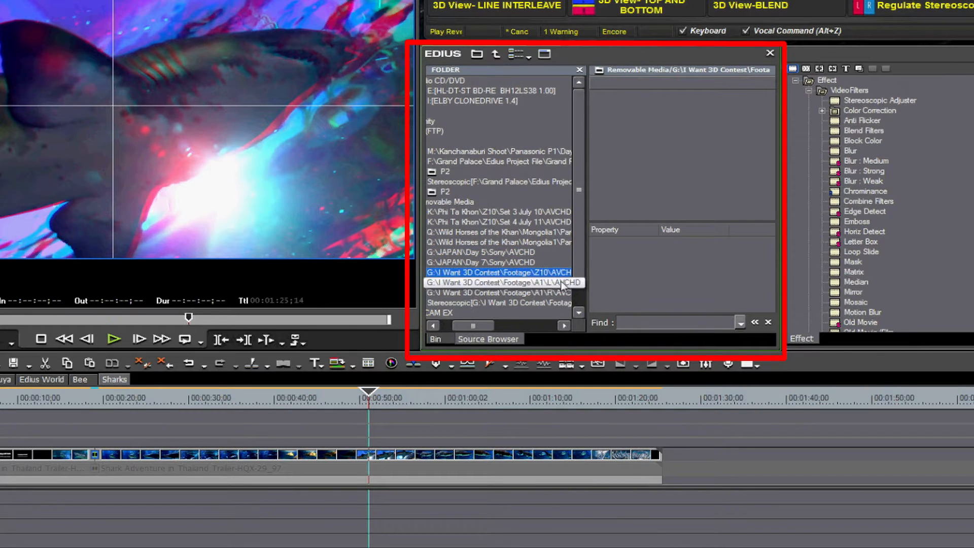
click(497, 282)
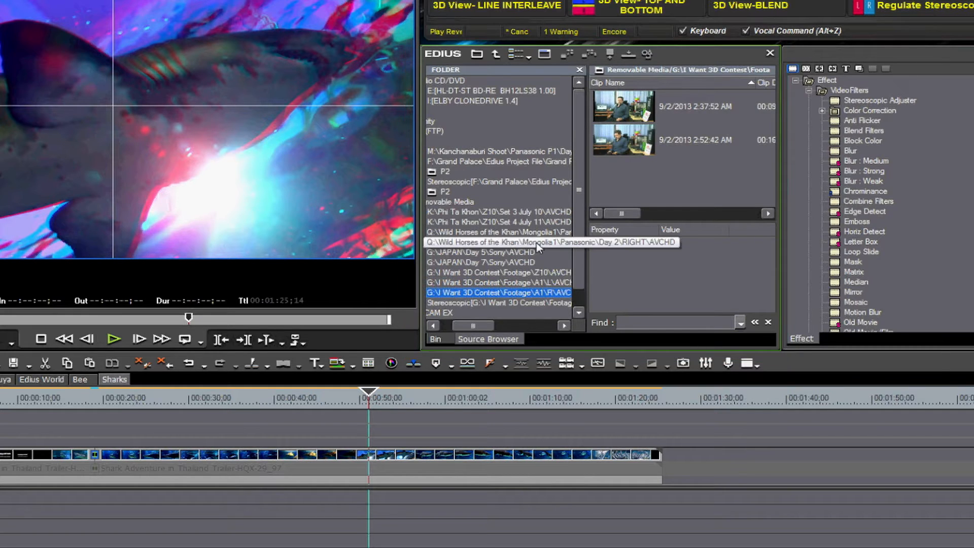
click(500, 252)
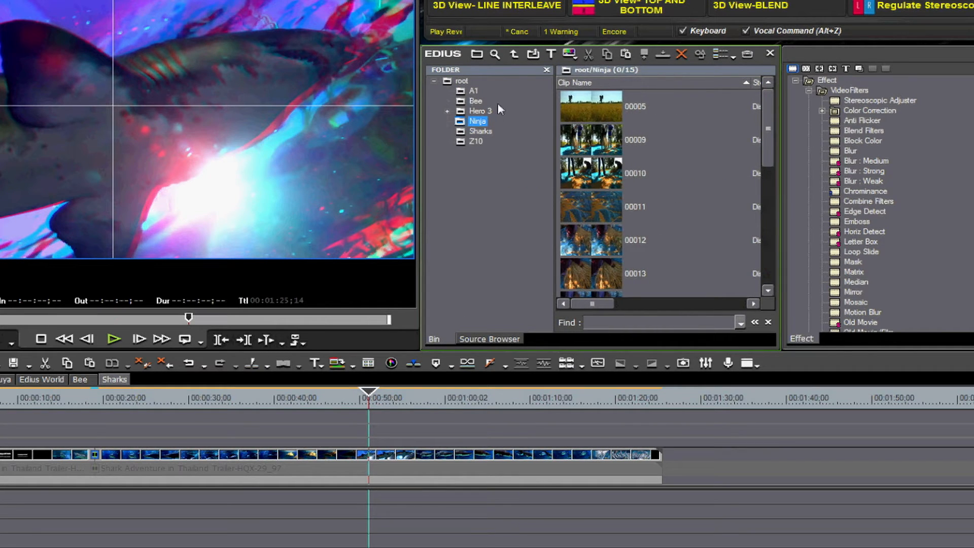
Step: Show the A1 folder, scroll through its twelve clips and select them all for pairing
click(473, 90)
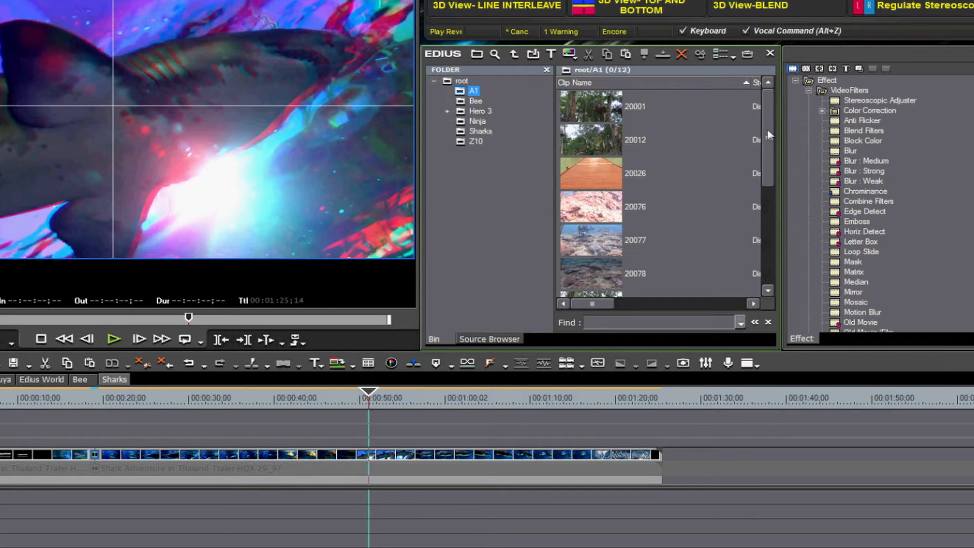
mouse_move(607, 105)
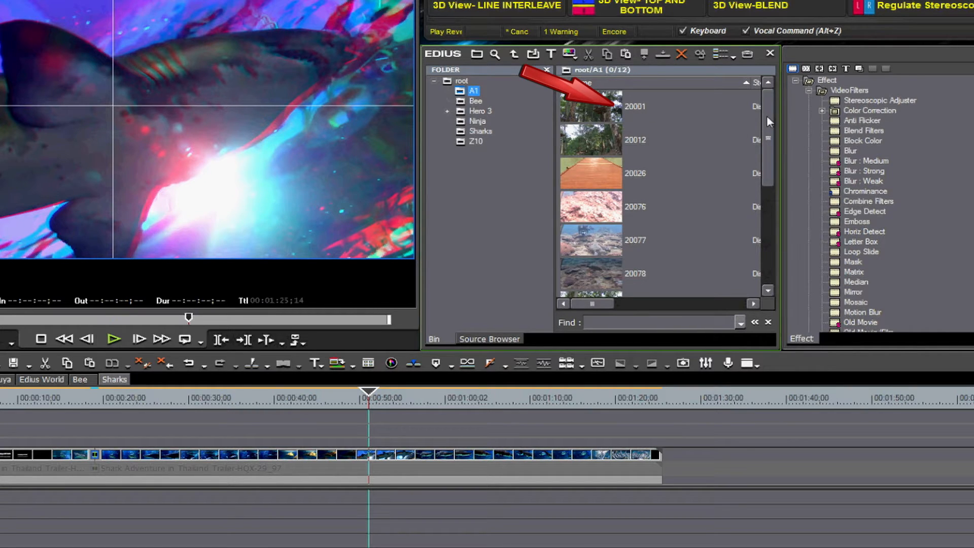
scroll(down, 3)
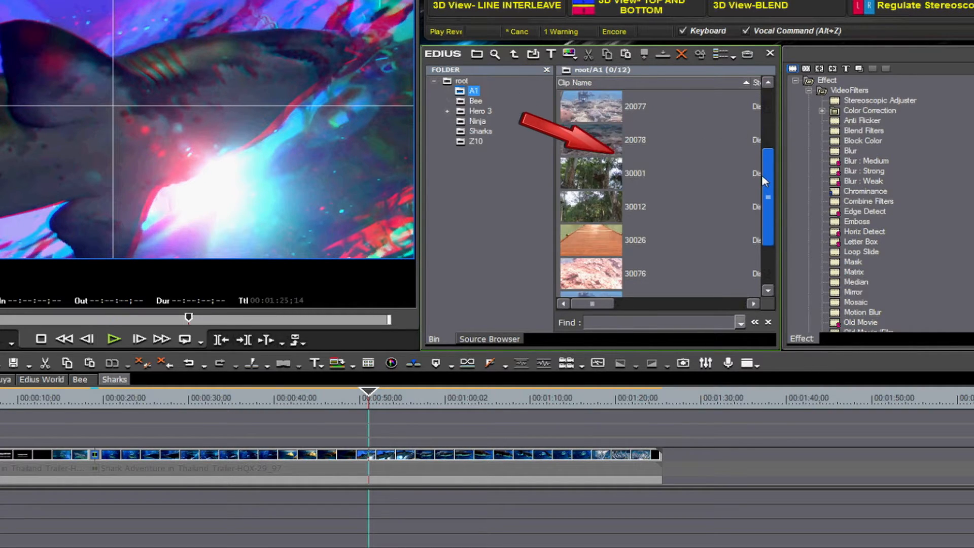
scroll(down, 3)
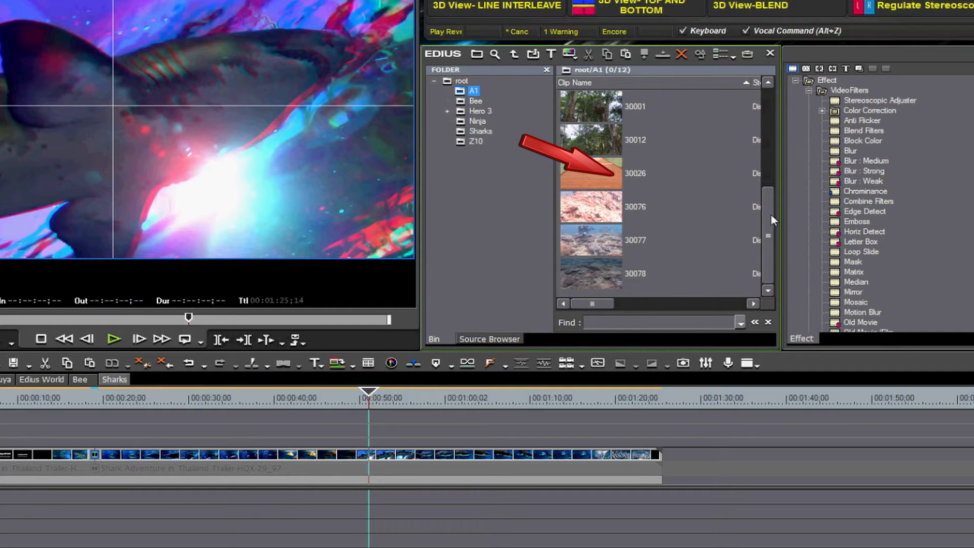
click(633, 173)
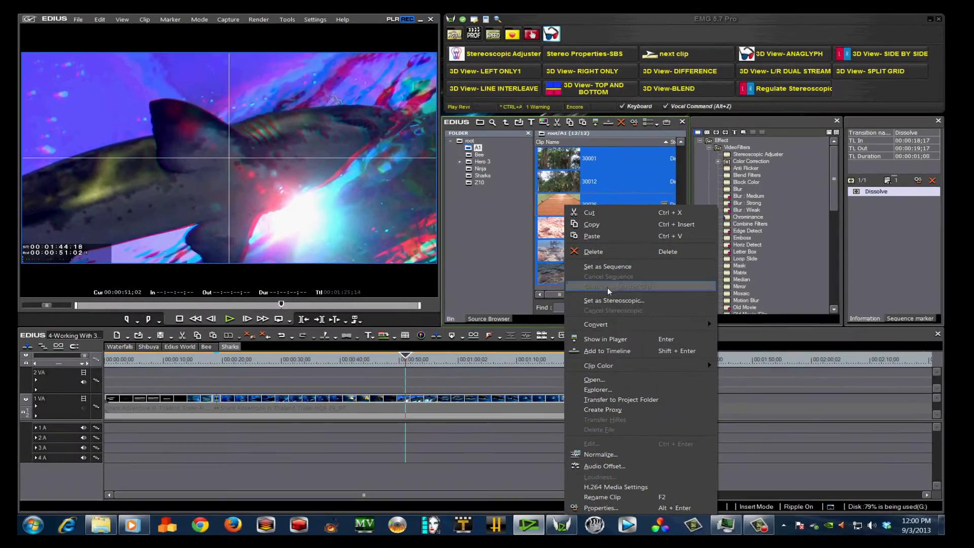
Step: Apply Set as Stereoscopic so the A1 clips appear as six auto-paired left/right pairs
click(613, 299)
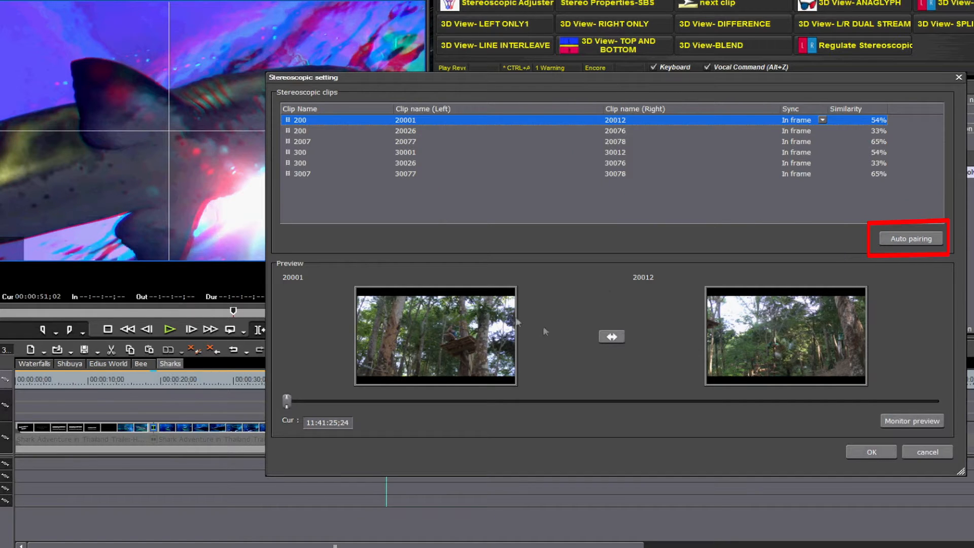
mouse_move(913, 241)
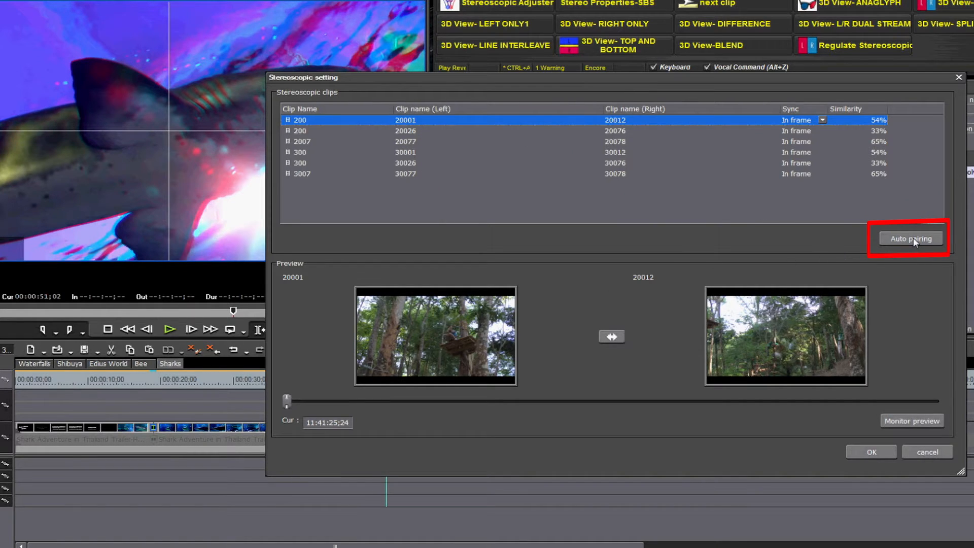
Step: Re-run auto pairing to match A1 clips by number at 99–100%, scrubbing previews to verify
click(910, 239)
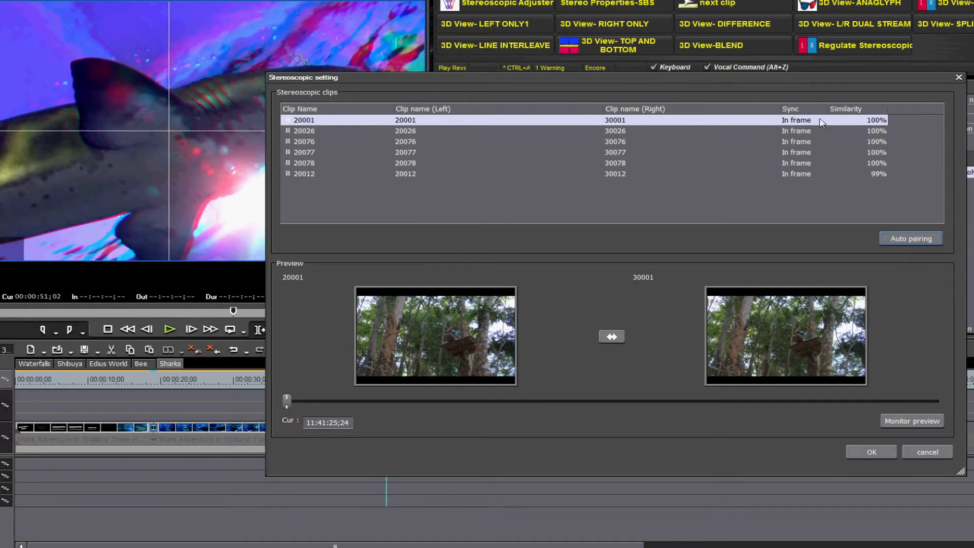
click(822, 119)
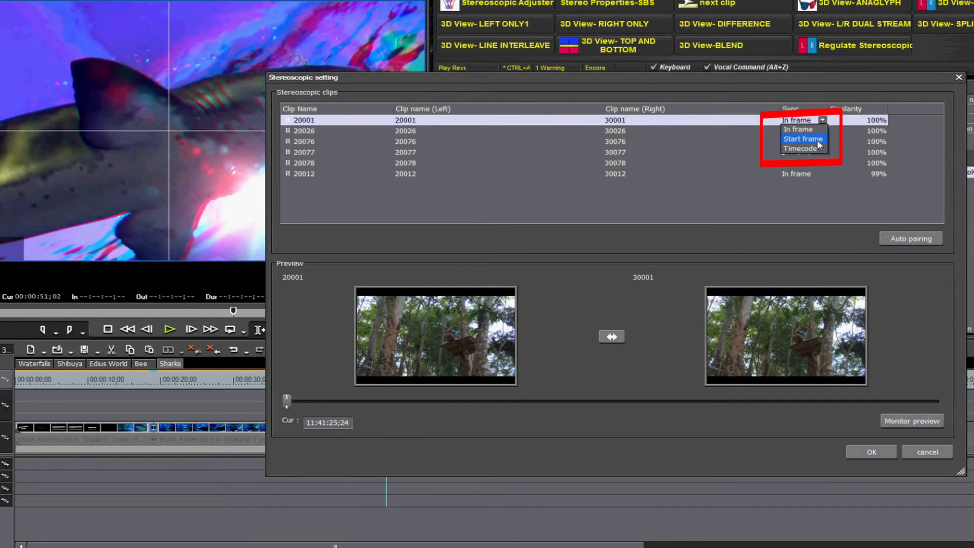
mouse_move(801, 148)
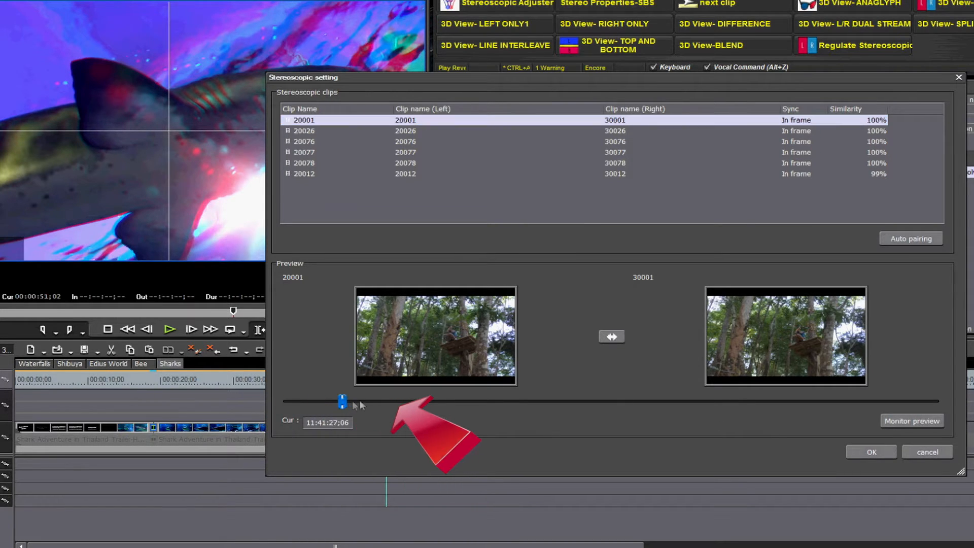
click(912, 421)
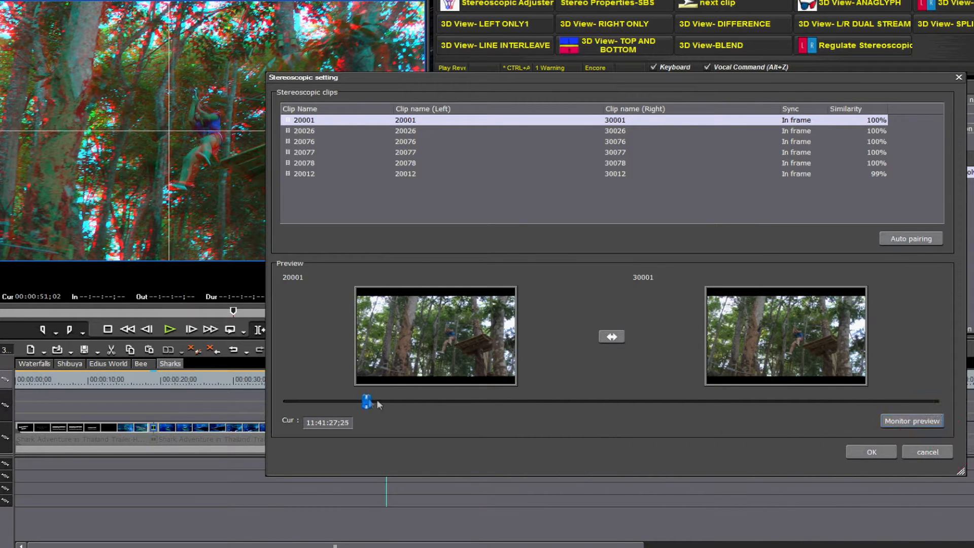
click(911, 420)
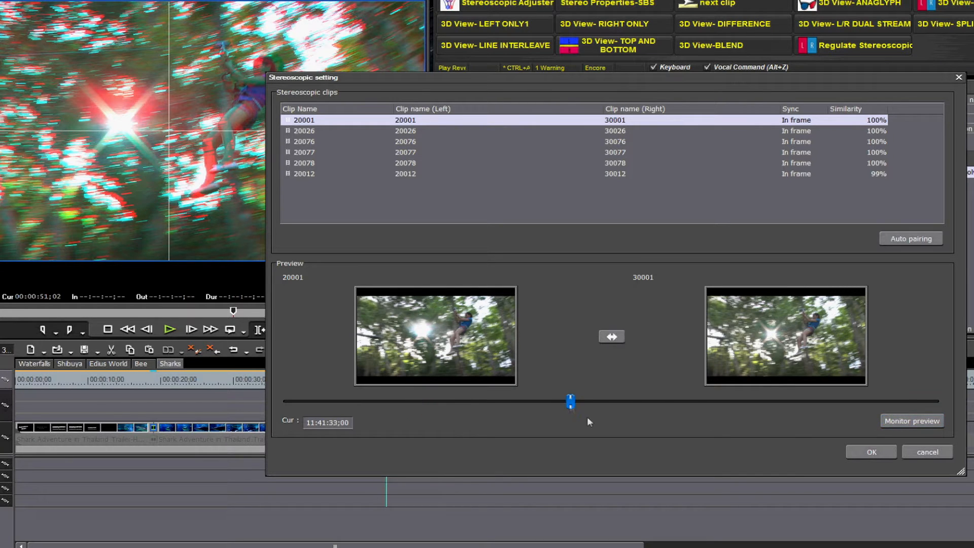
click(869, 452)
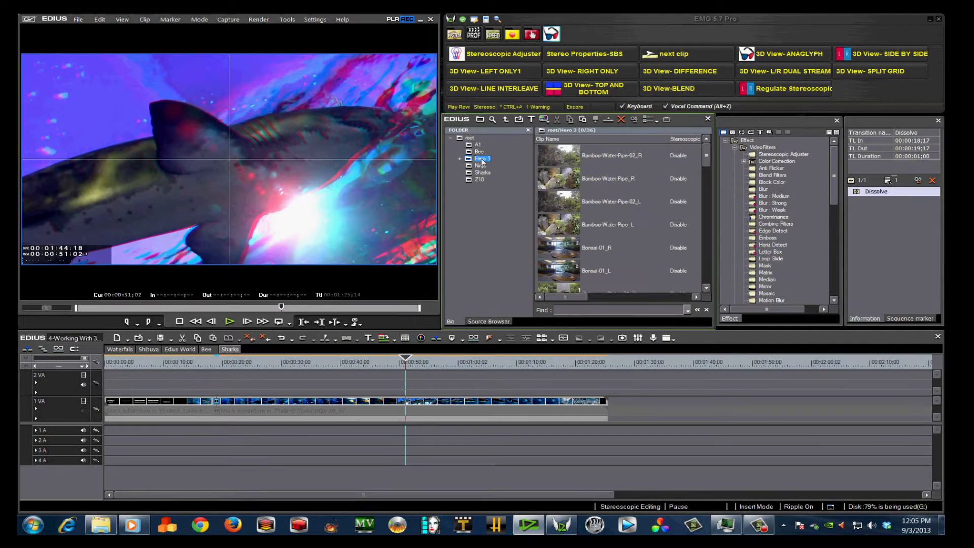
mouse_move(565, 160)
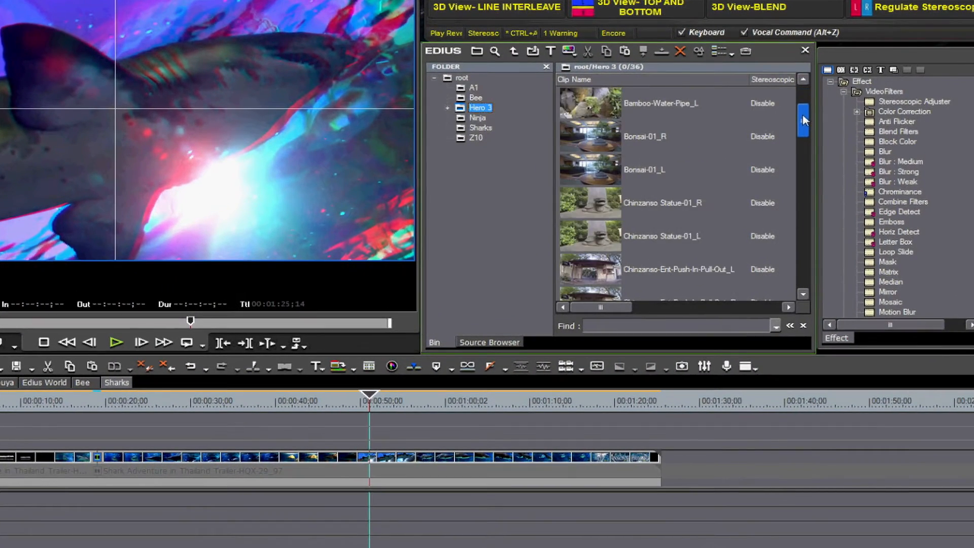
drag(802, 118, 802, 140)
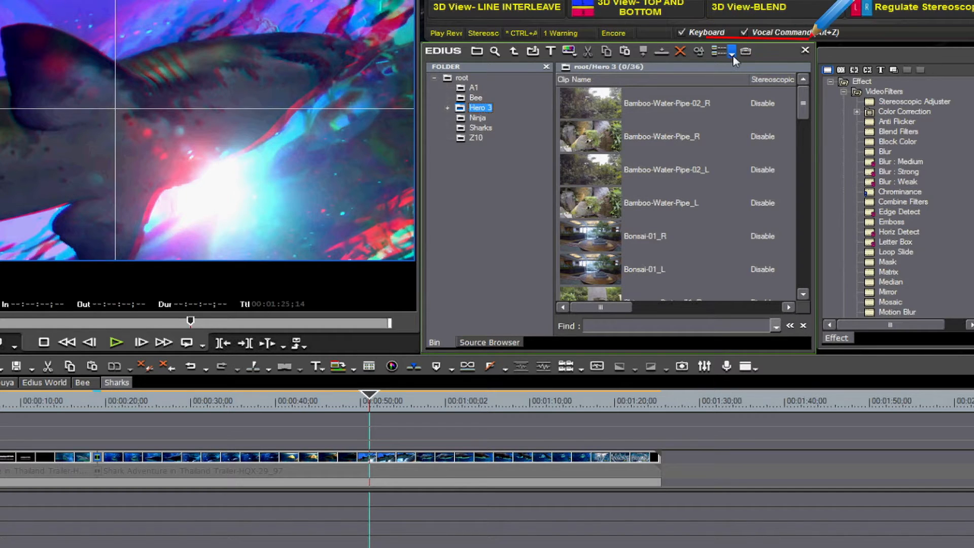
Step: Keep Detail Text (Large) view and move Bonsai-01_L and other _L clips above their _R clips
click(718, 50)
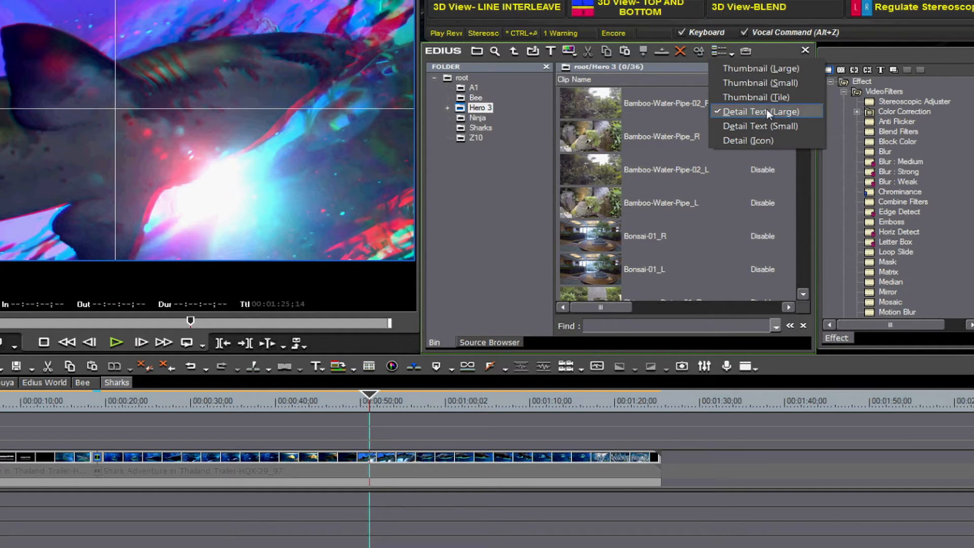
mouse_move(805, 114)
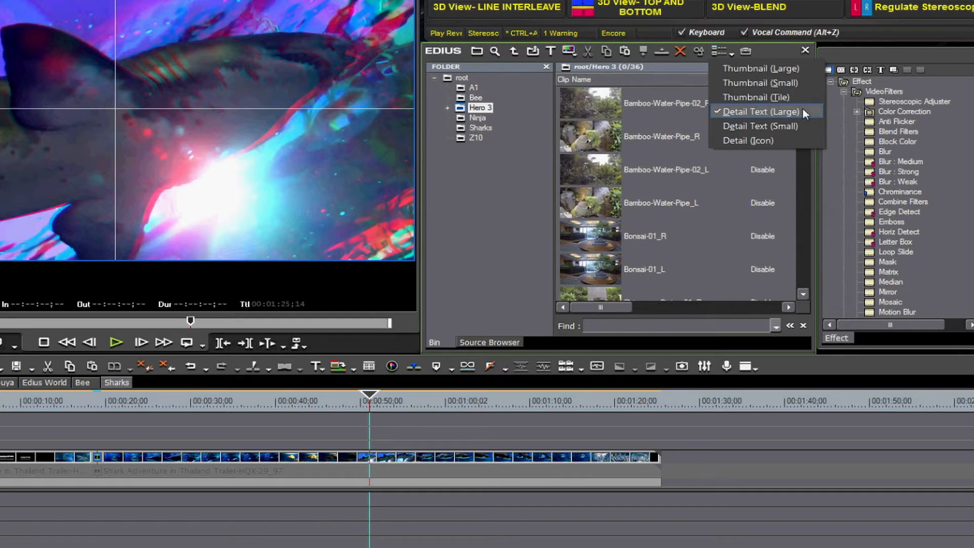
click(658, 203)
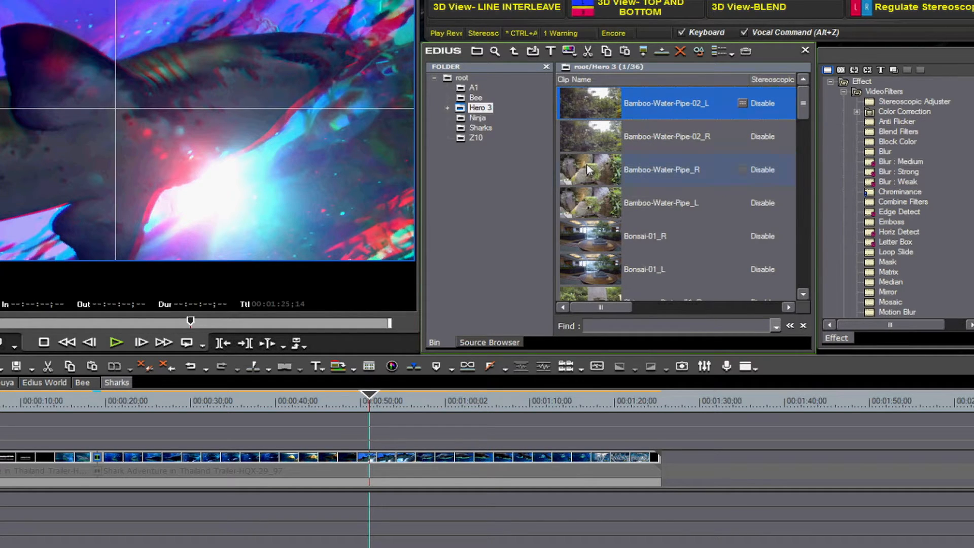
click(661, 203)
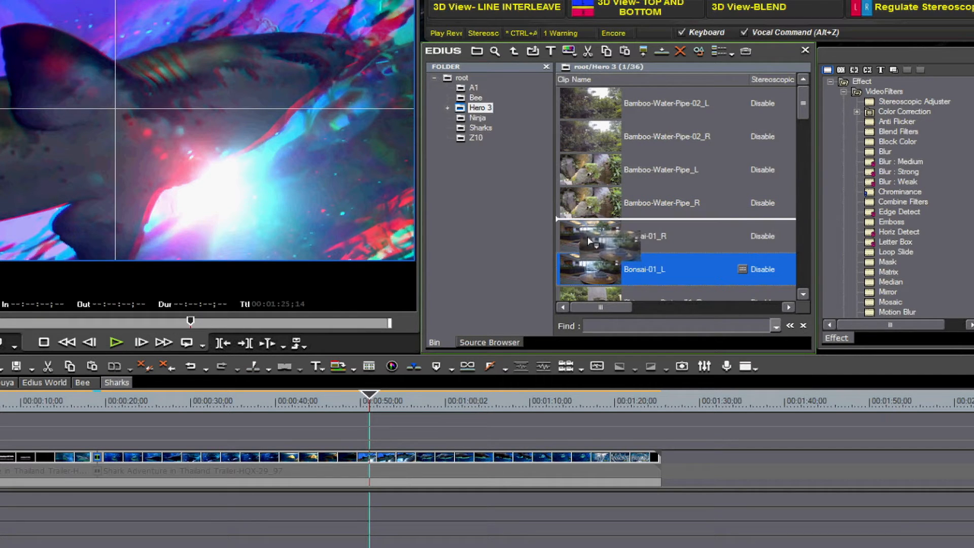
scroll(down, 3)
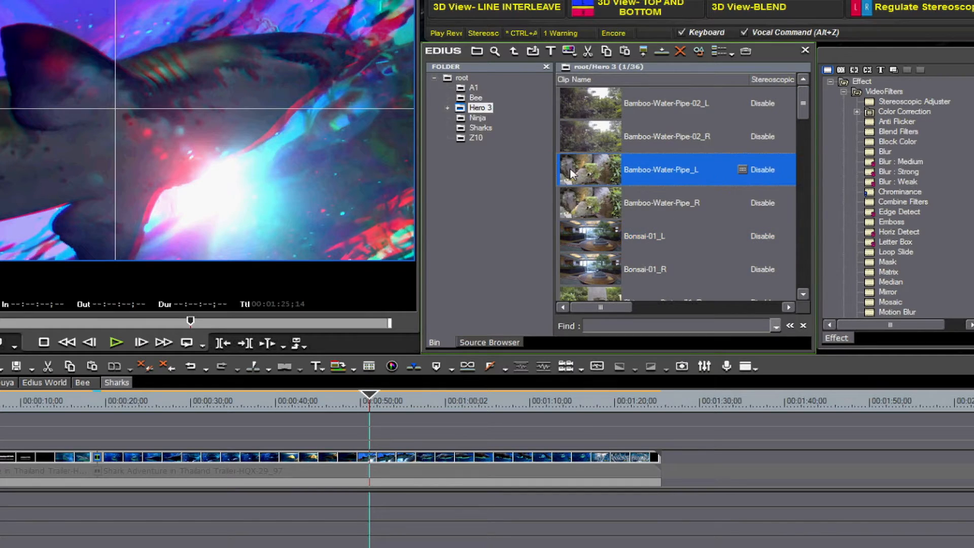
Step: Pair all Hero 3 clips as stereoscopic, swapping Chinzanso Statue-01's left and right eyes
right_click(674, 169)
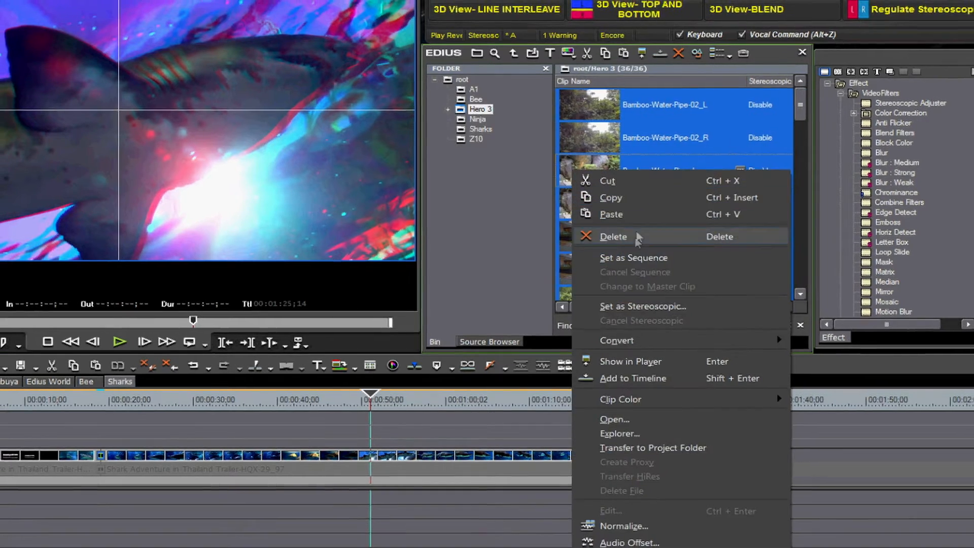
click(642, 305)
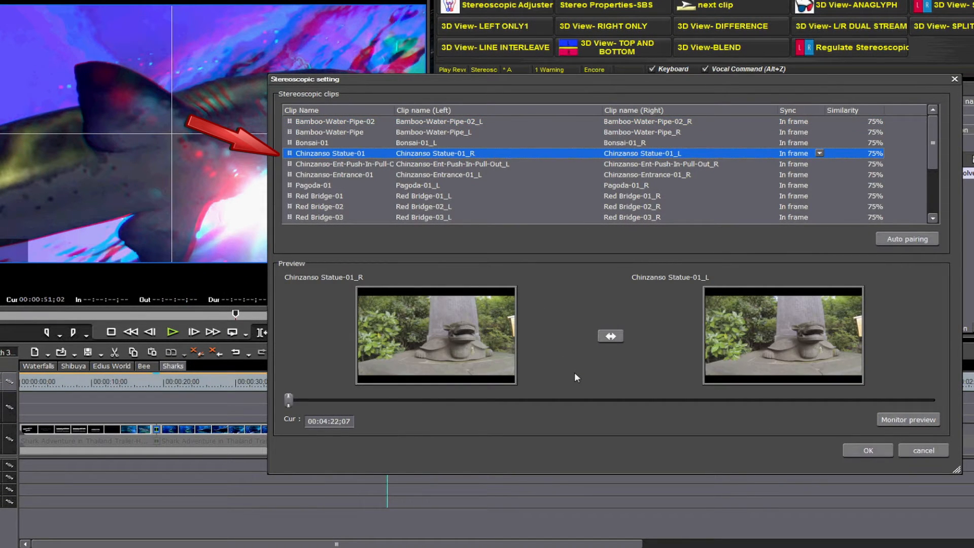
mouse_move(612, 350)
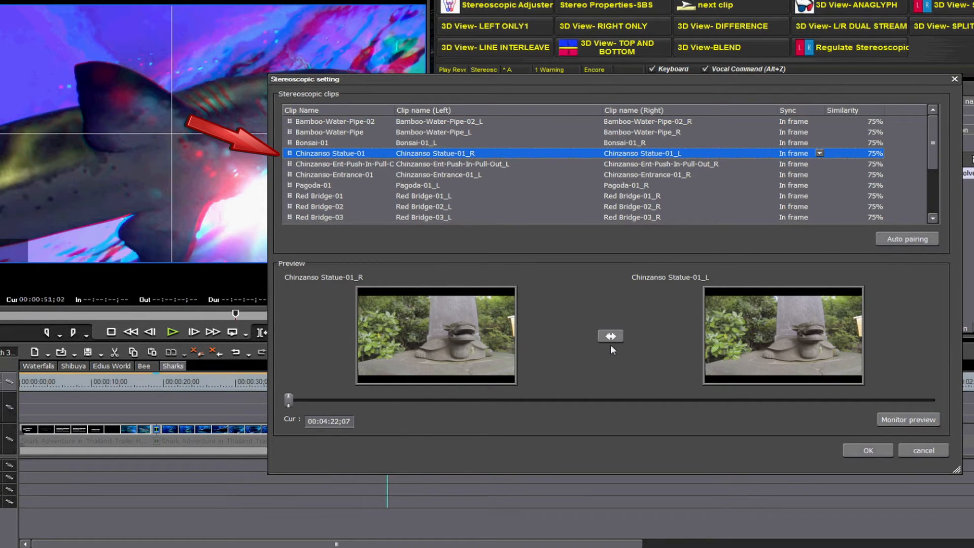
click(610, 336)
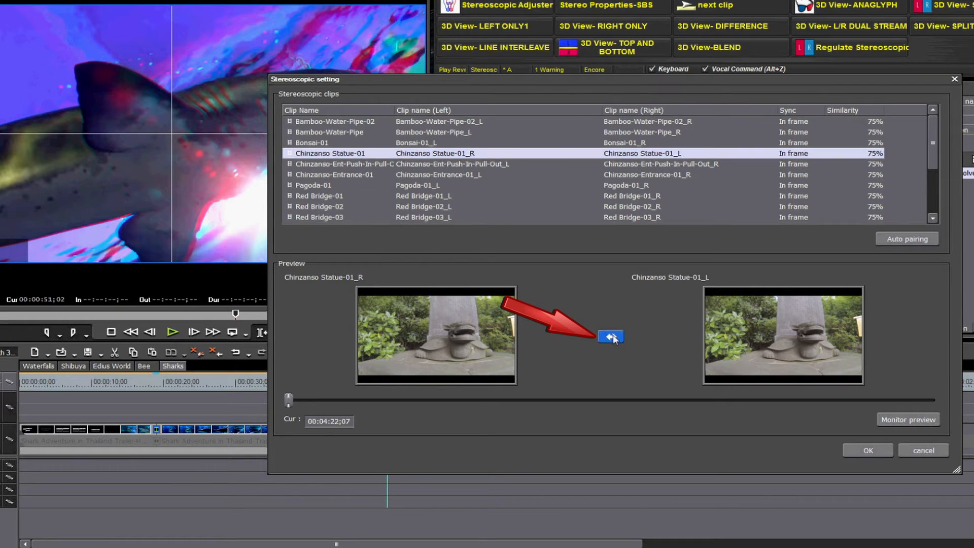
click(610, 336)
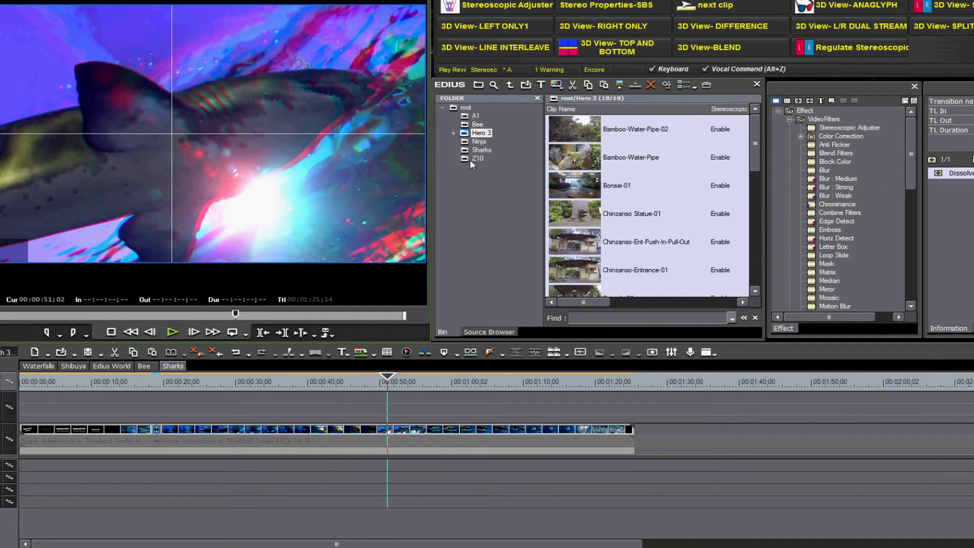
Step: Select the Z10 folder in the bin tree to list its stereoscopic-enabled clips
click(478, 158)
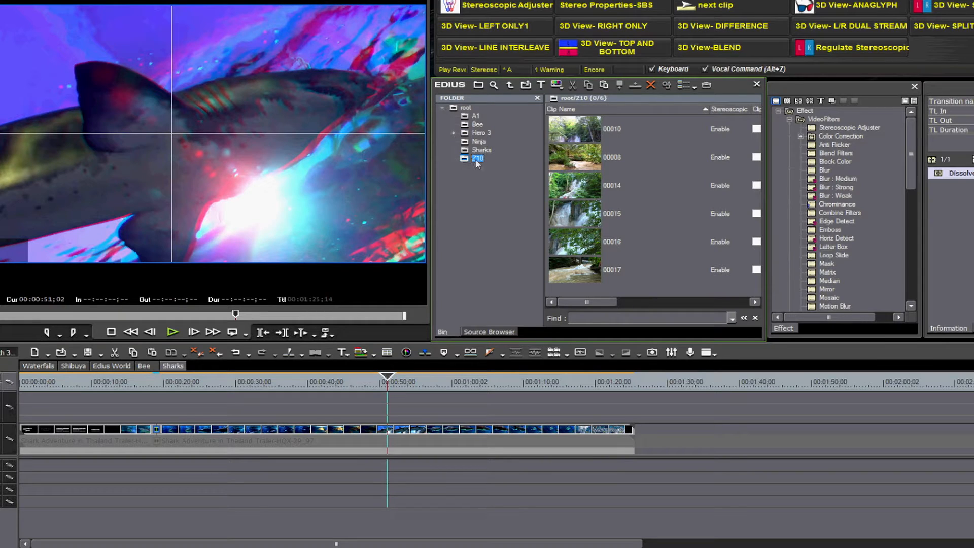
click(479, 141)
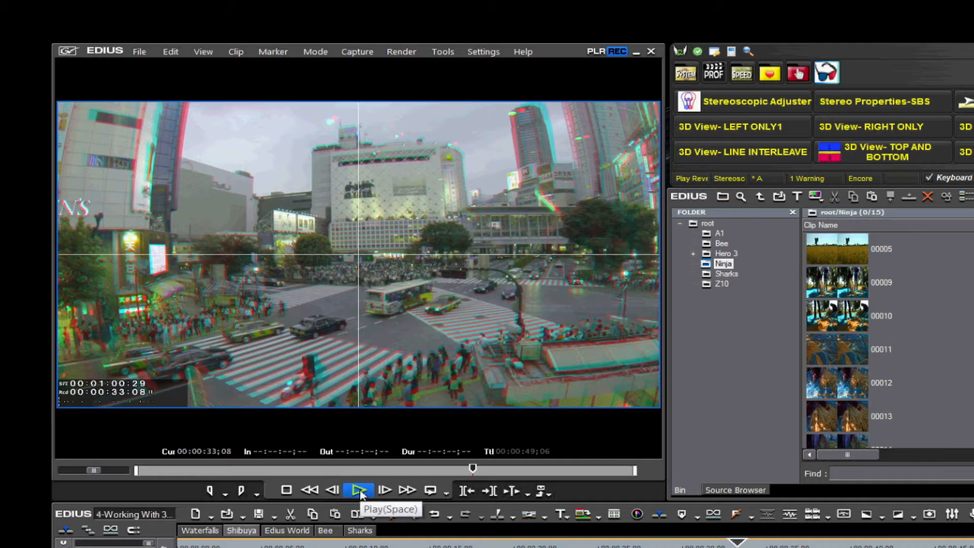
click(358, 490)
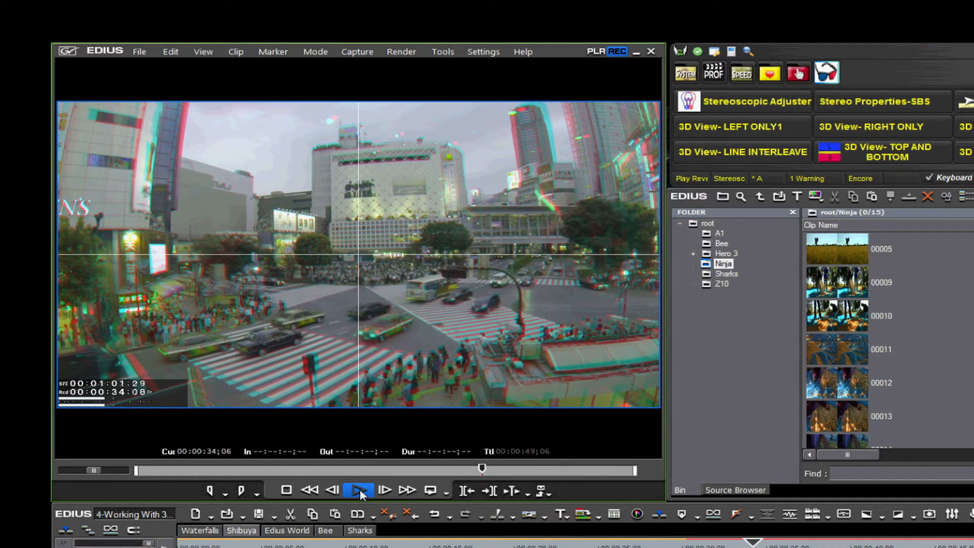
click(358, 490)
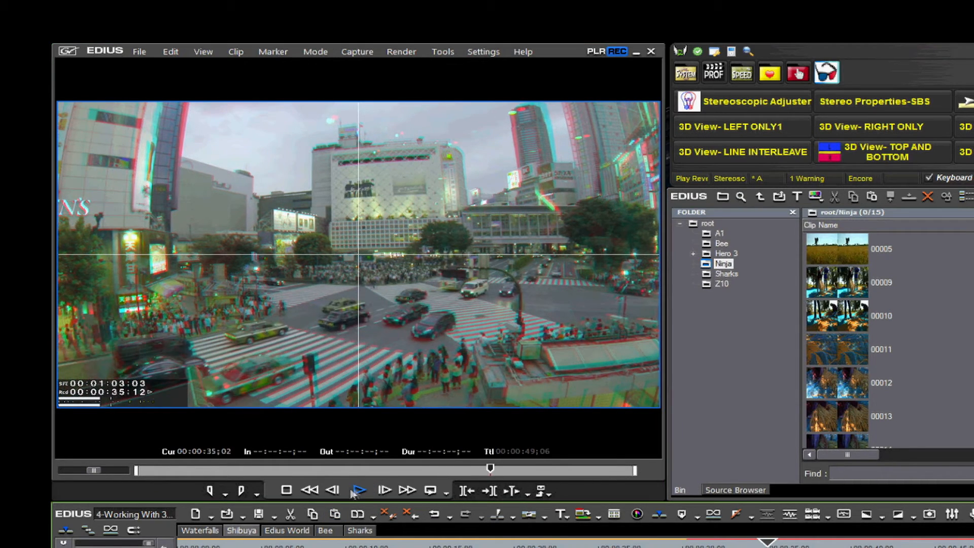
click(358, 490)
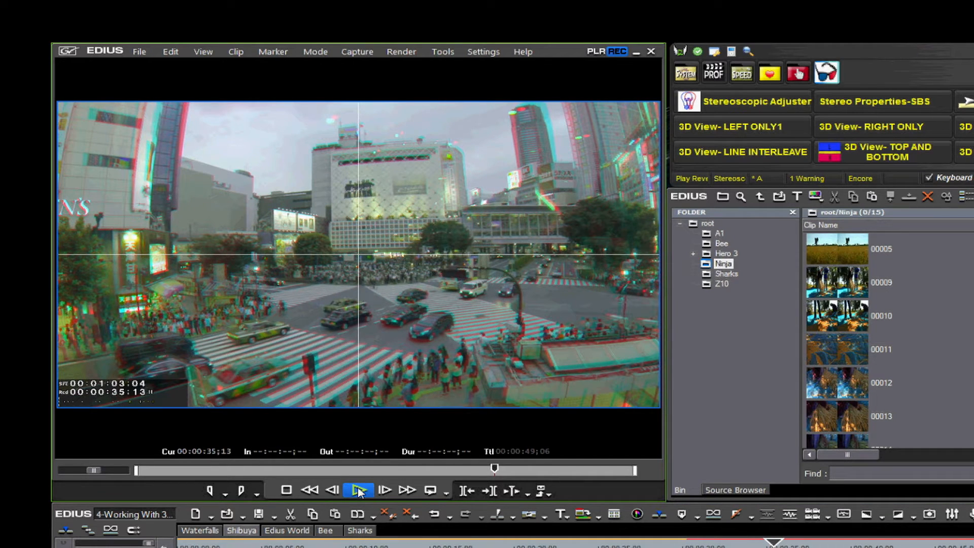
click(357, 490)
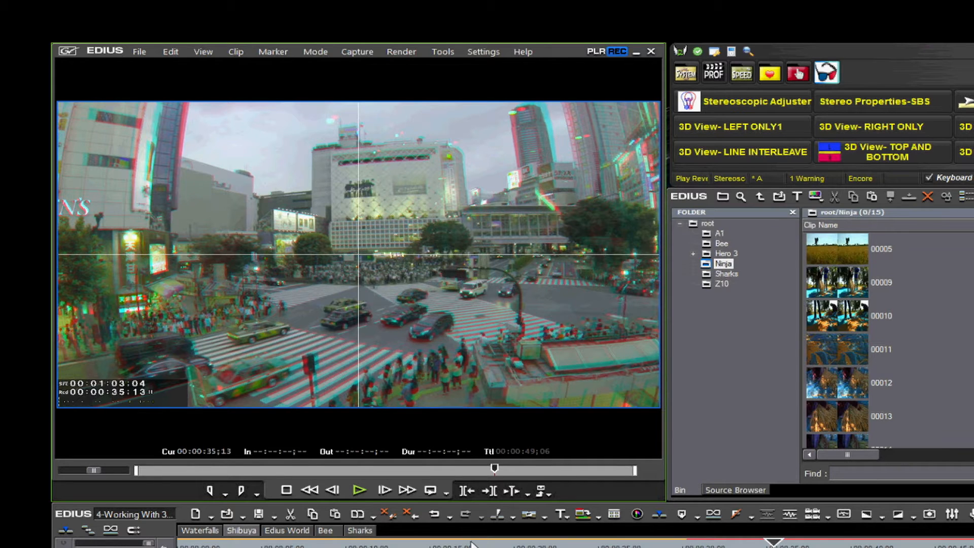
click(359, 490)
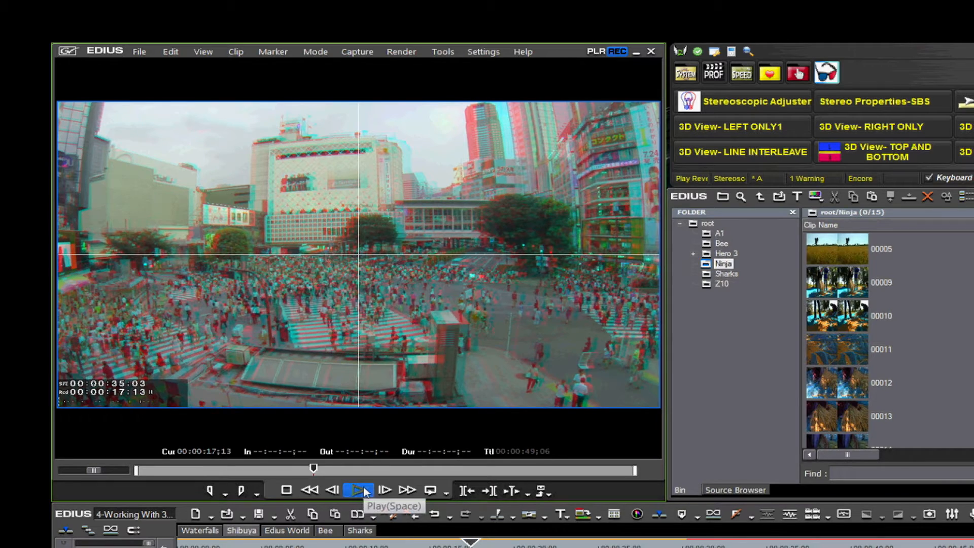
click(359, 490)
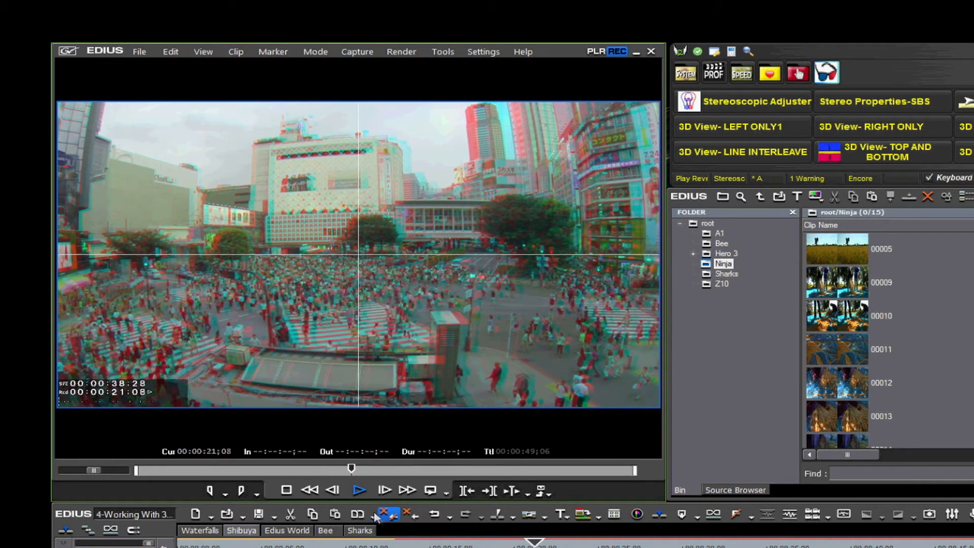
click(359, 490)
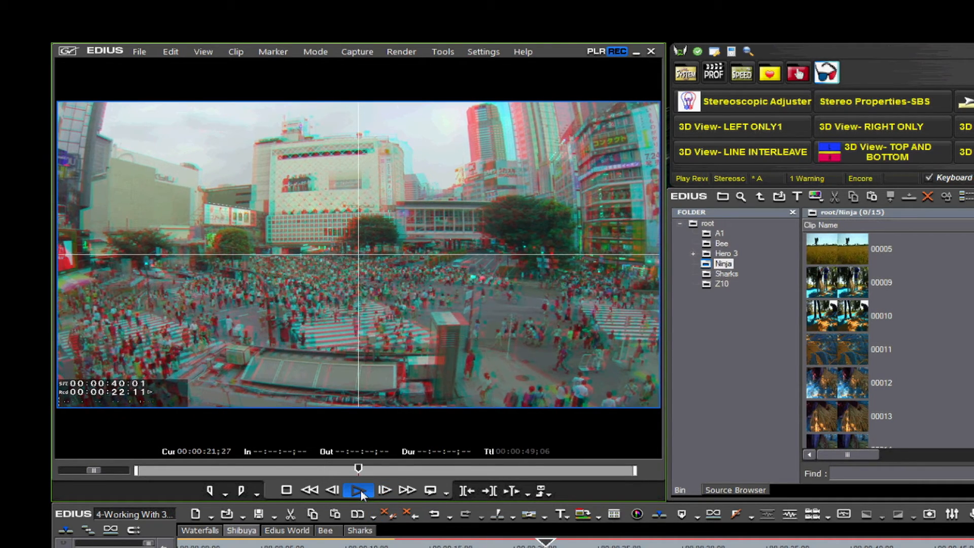
click(359, 490)
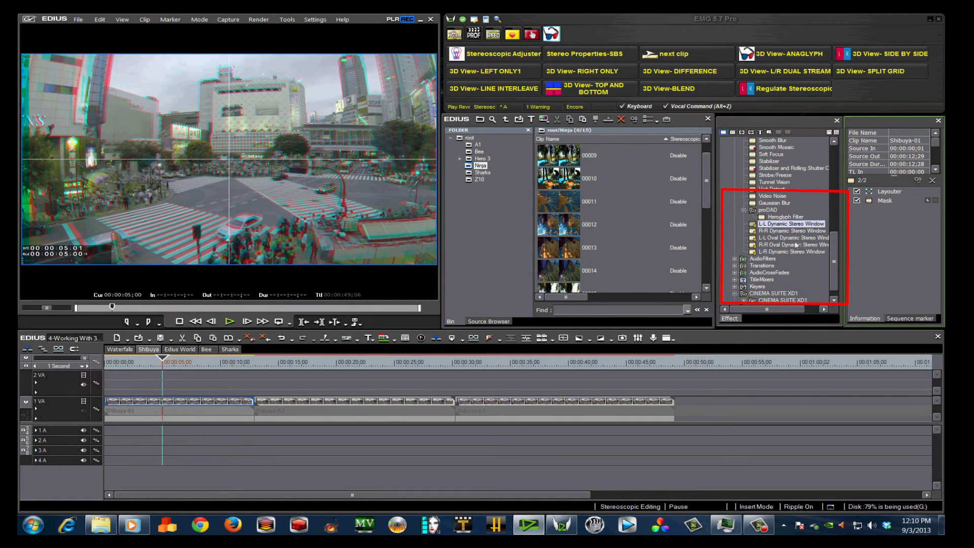
mouse_move(801, 243)
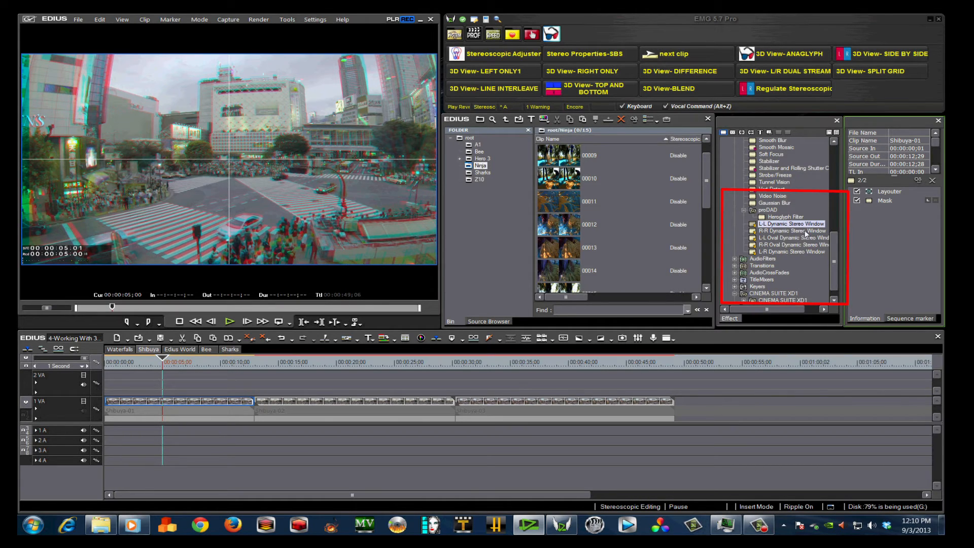
Step: Open Shibuya-01's Mask filter settings, showing Shape 1 with a Block Color inside filter
click(790, 231)
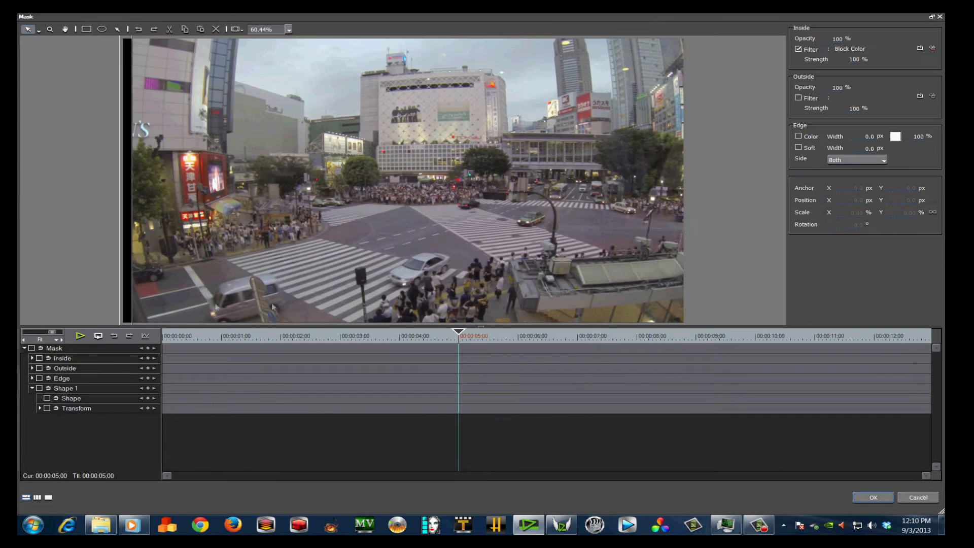
Step: Place mask Shape 1 off the left frame edge at X −955.4 and 162.5% scale
click(70, 398)
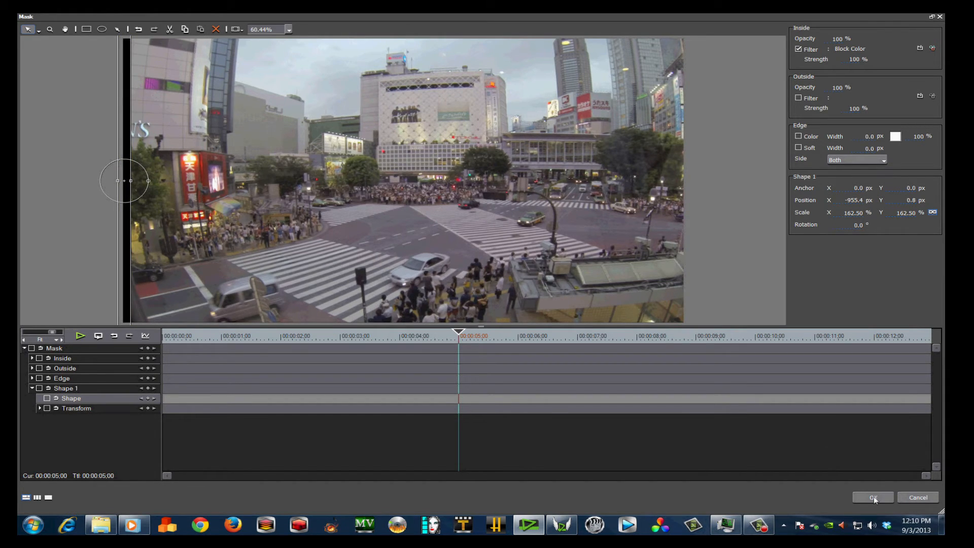
mouse_move(871, 310)
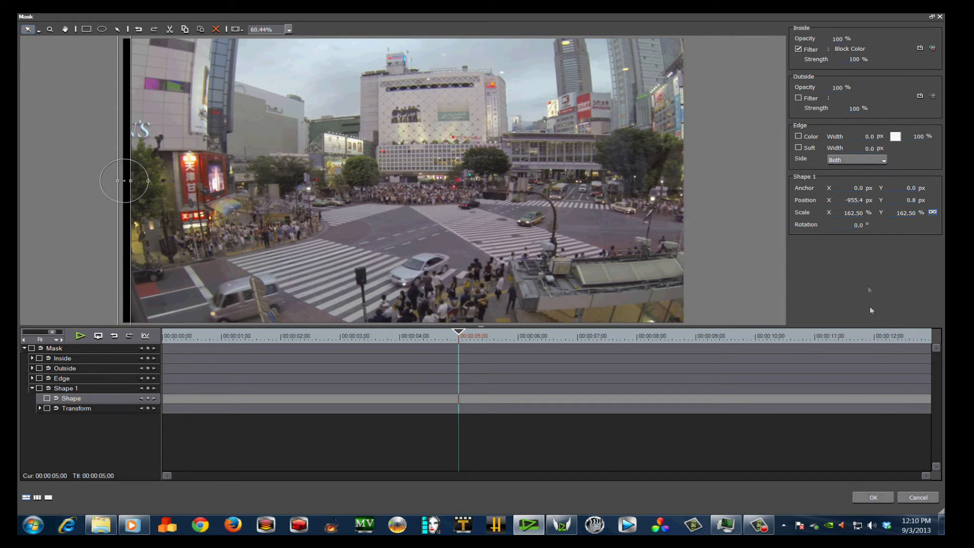
click(872, 497)
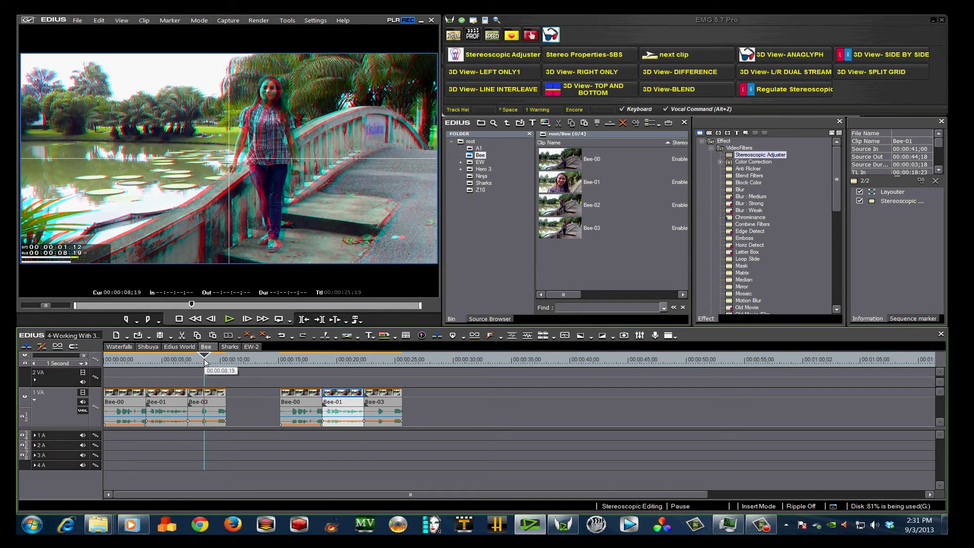
Step: Scrub the Bee sequence and select the second Bee-00 clip to inspect its Stereoscopic Adjuster
click(177, 359)
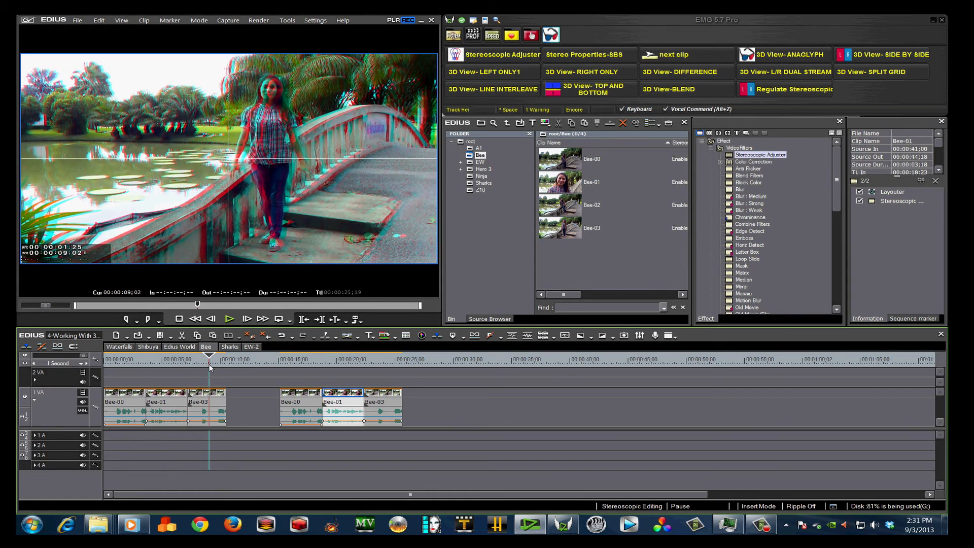
mouse_move(285, 360)
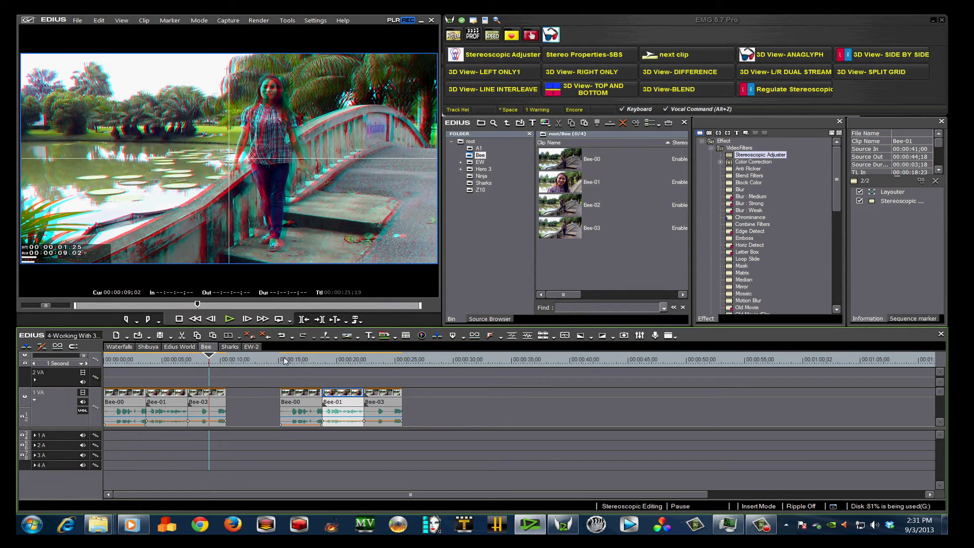
click(295, 359)
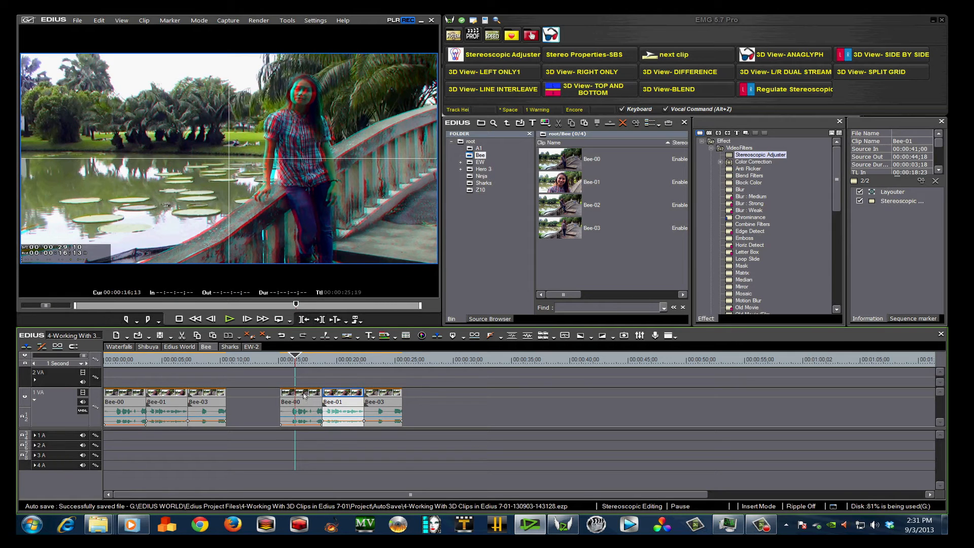
click(300, 401)
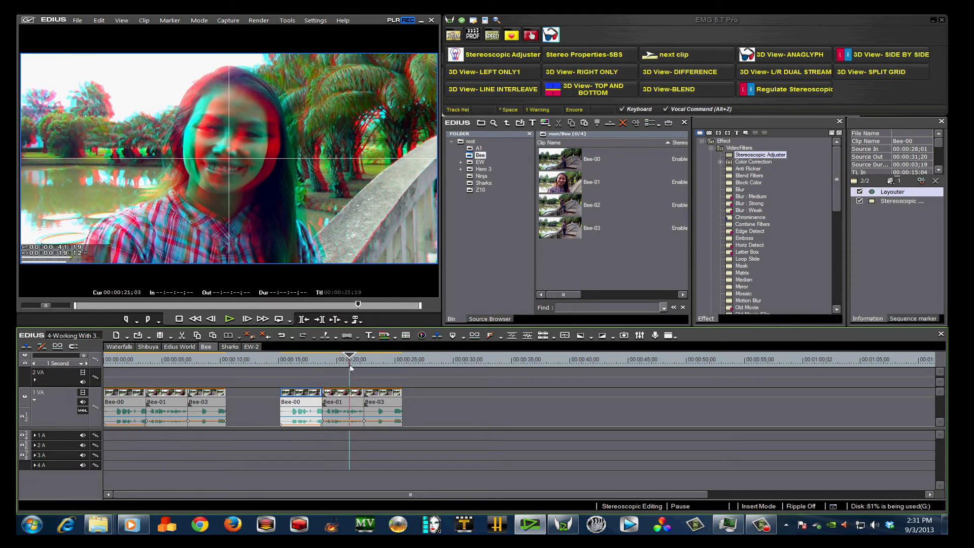
click(132, 360)
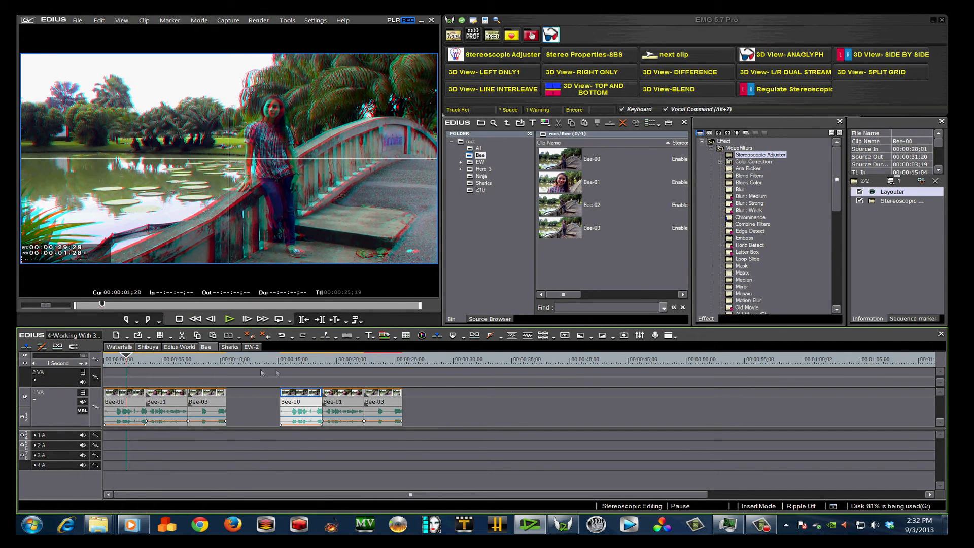
mouse_move(299, 362)
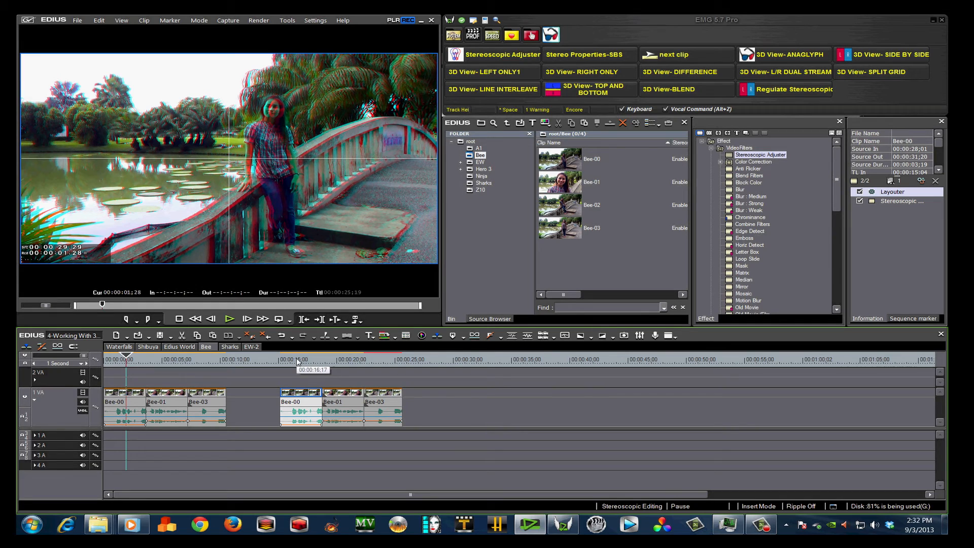
click(297, 358)
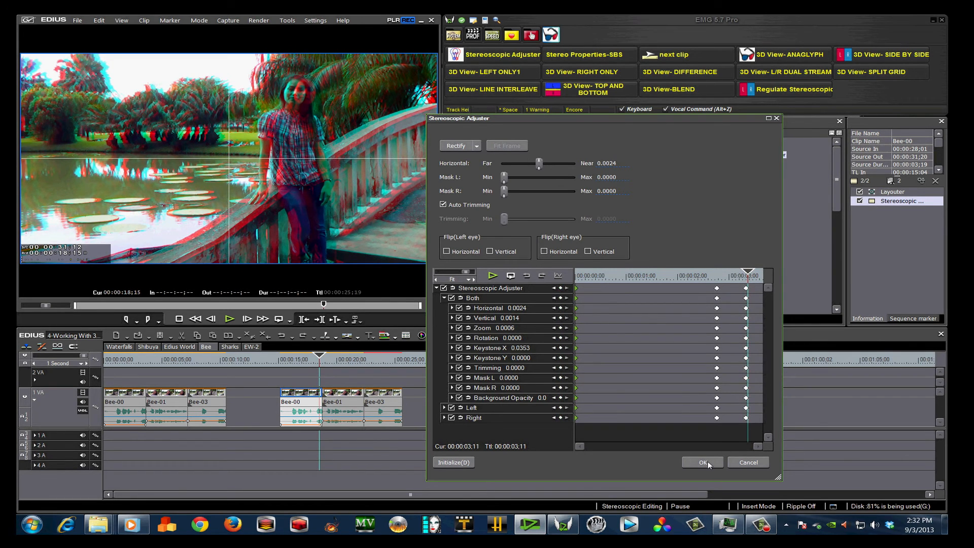
Step: Apply the Bee-00 depth keyframes, ending at horizontal 0.0024 and keystone X 0.0353
click(702, 462)
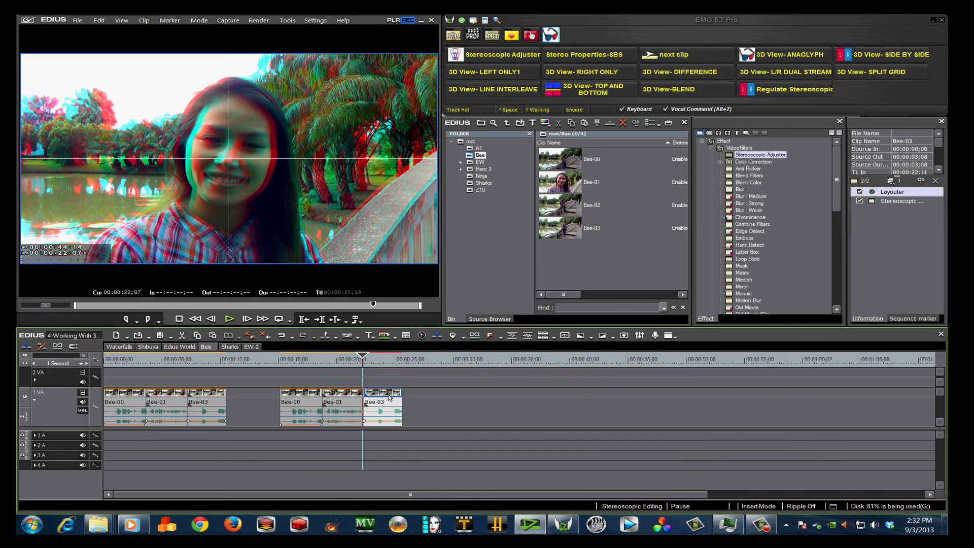
Step: Keyframe Stereoscopic Adjuster near the second Bee-03 clip's start, then switch to the Waterfalls sequence
click(493, 54)
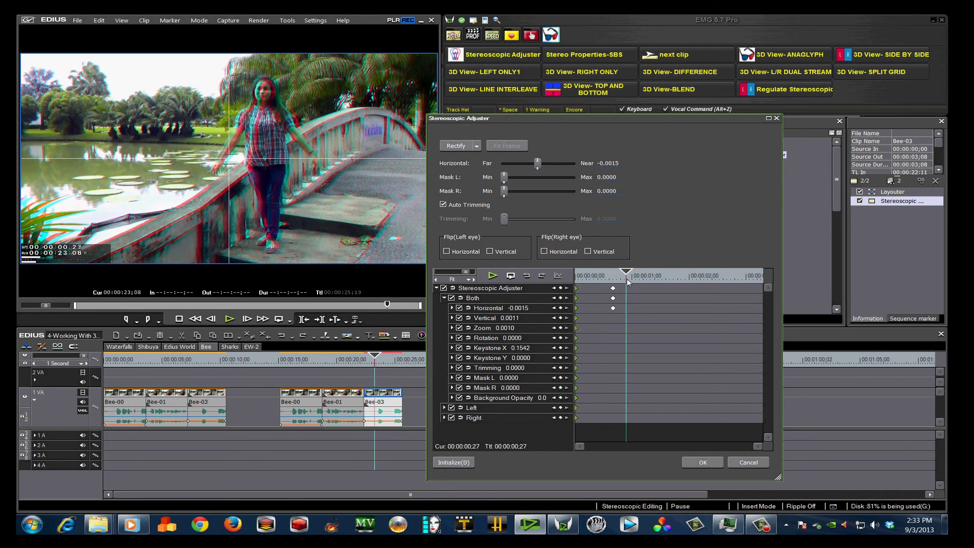
click(702, 461)
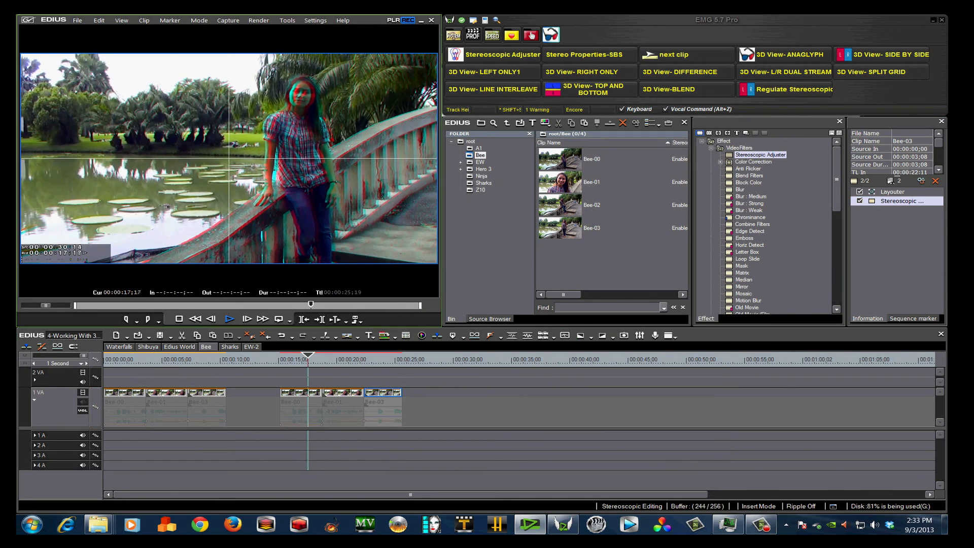
click(332, 354)
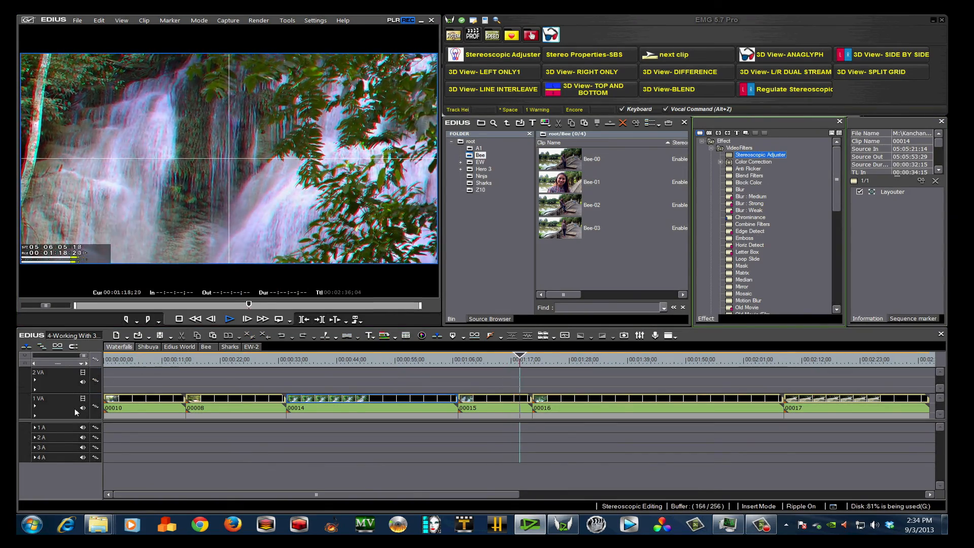
click(229, 319)
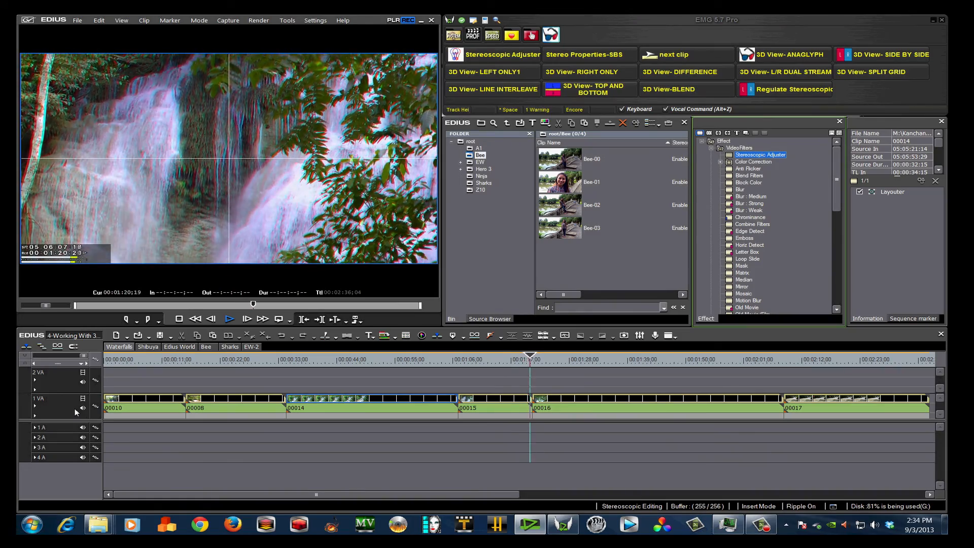